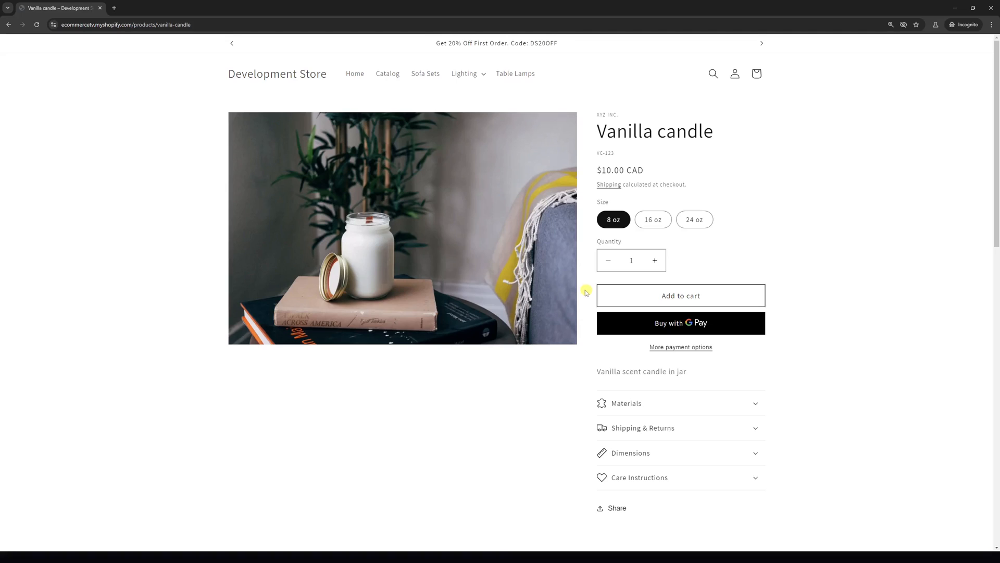
pyautogui.moveTo(752, 366)
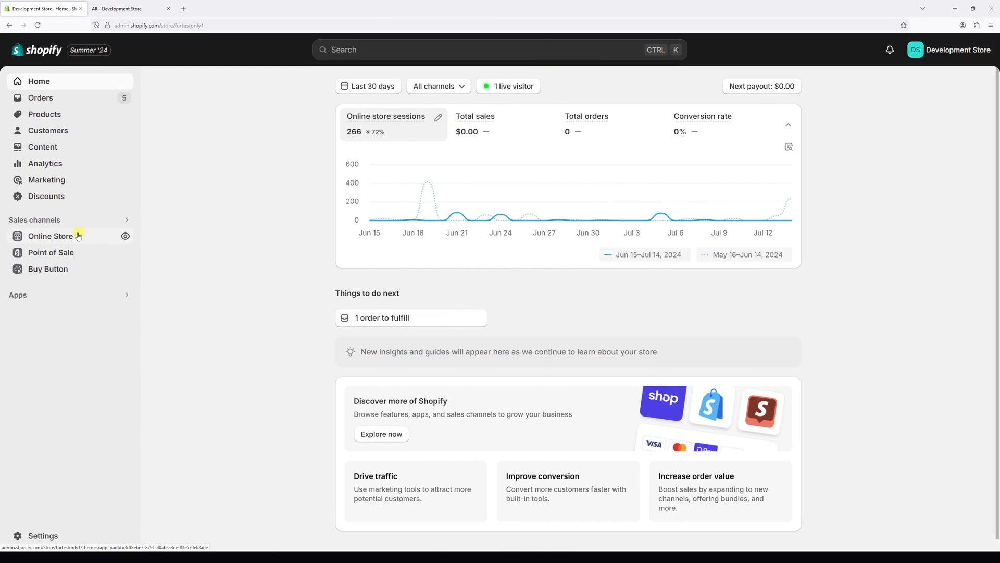
# Open Online Store and start customizing the current Dawn 15.0.0 theme
pyautogui.click(50, 235)
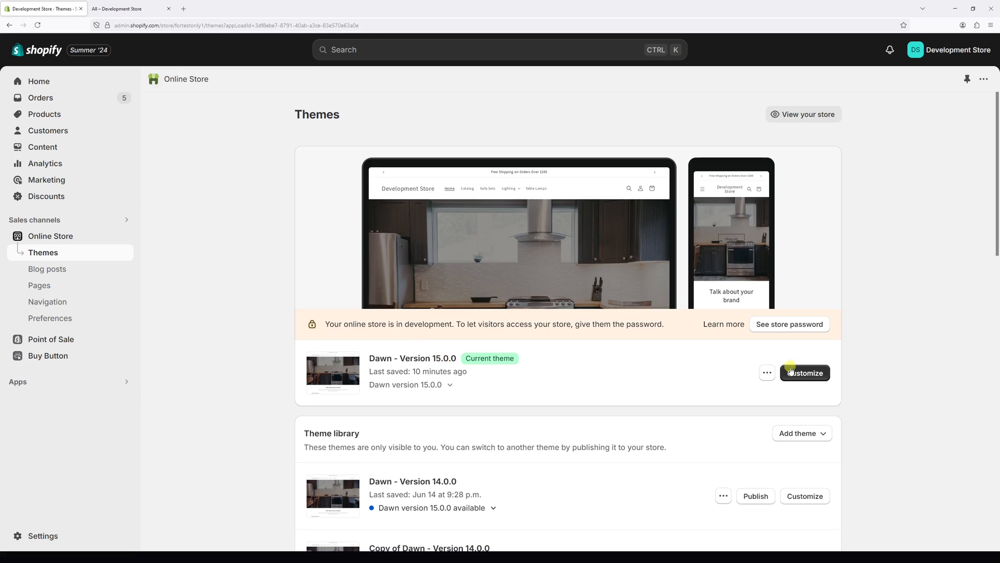
pyautogui.click(805, 373)
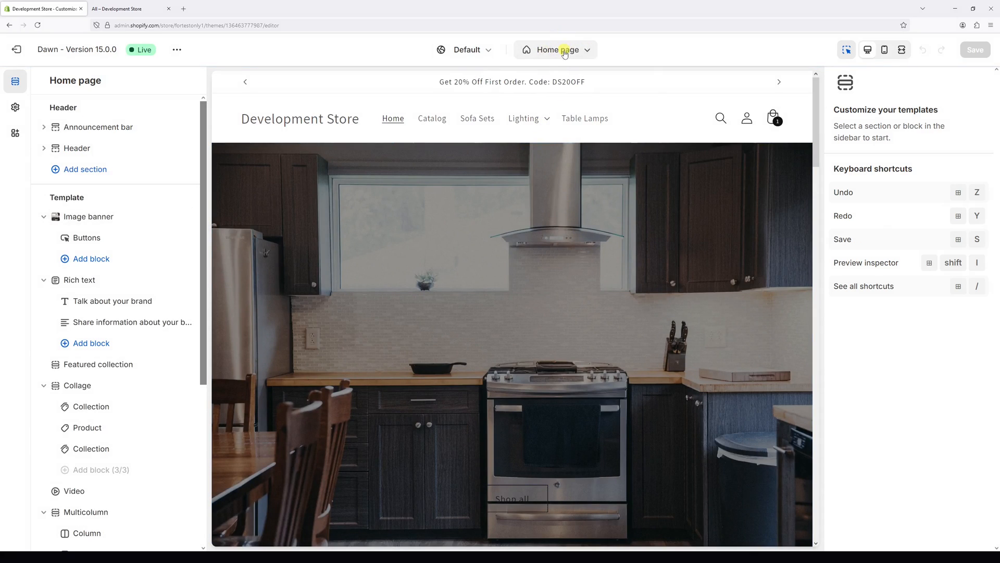
# Switch to the Default product template and select the Buy buttons block
pyautogui.click(557, 50)
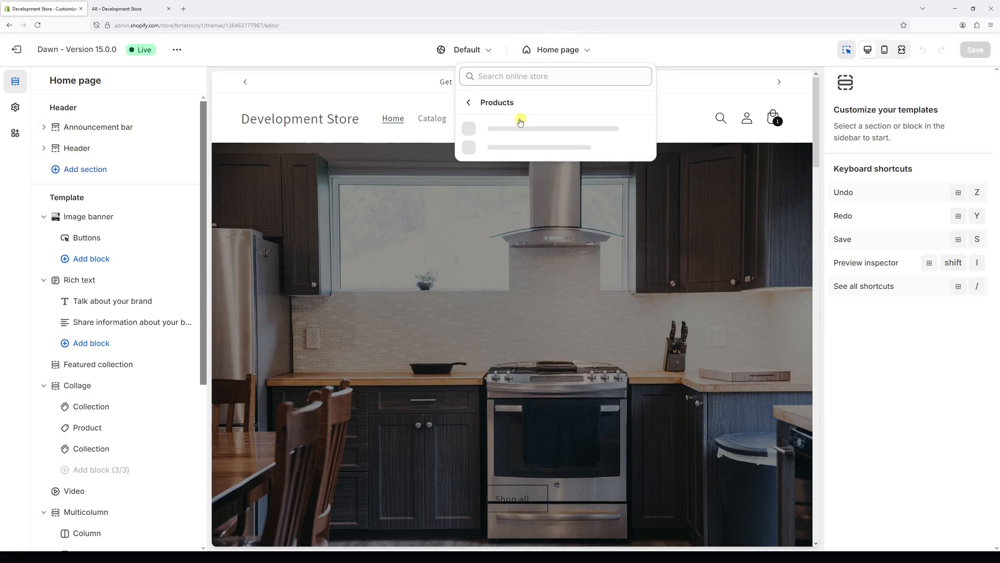
pyautogui.click(538, 128)
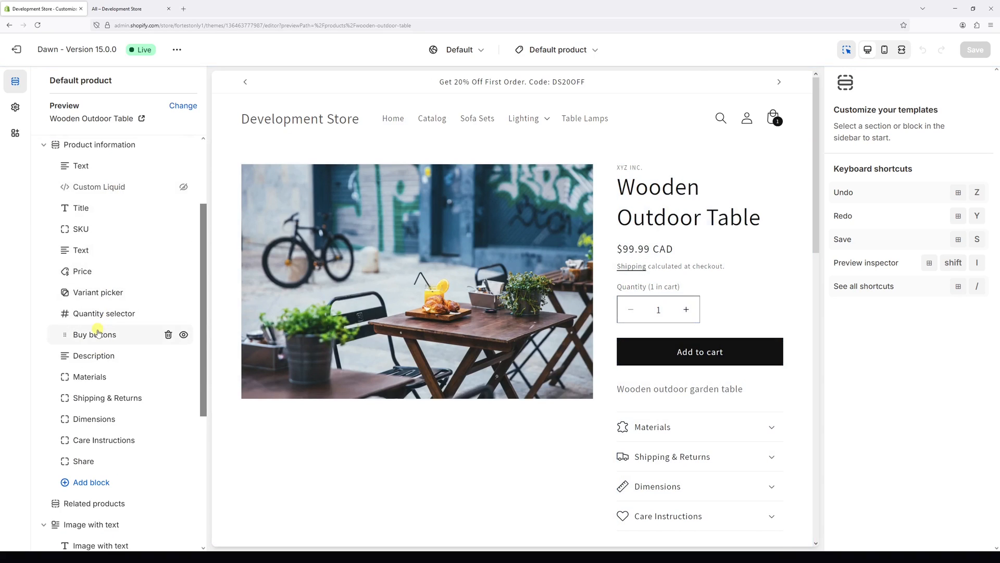
pyautogui.click(95, 333)
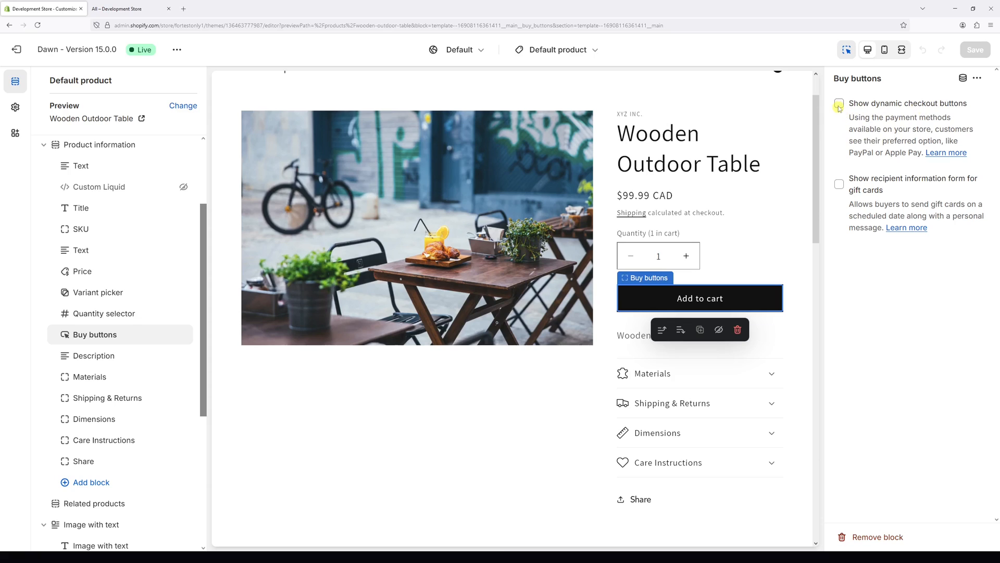
# Enable 'Show dynamic checkout buttons' on the product template, then go to store Settings
pyautogui.click(839, 103)
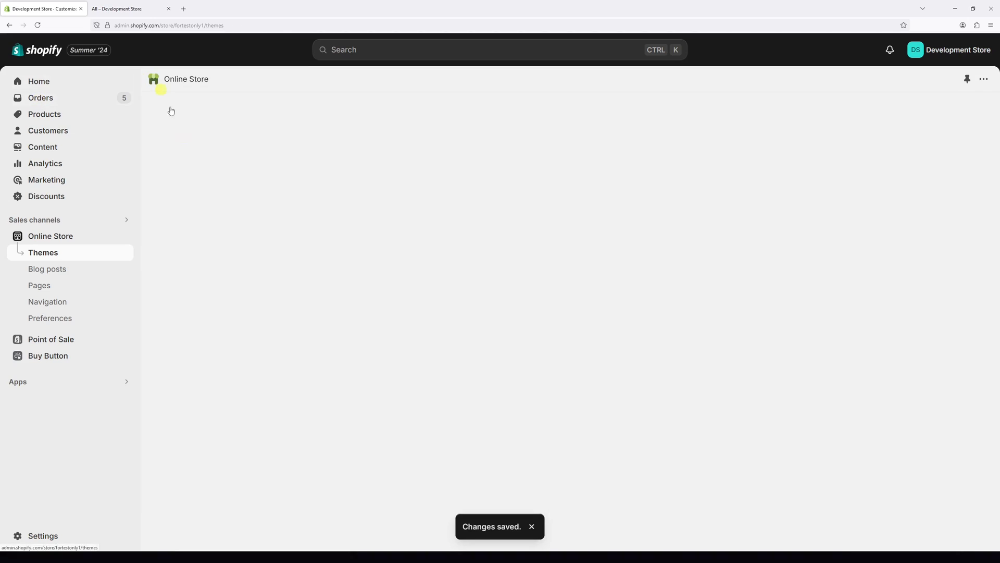
pyautogui.click(42, 539)
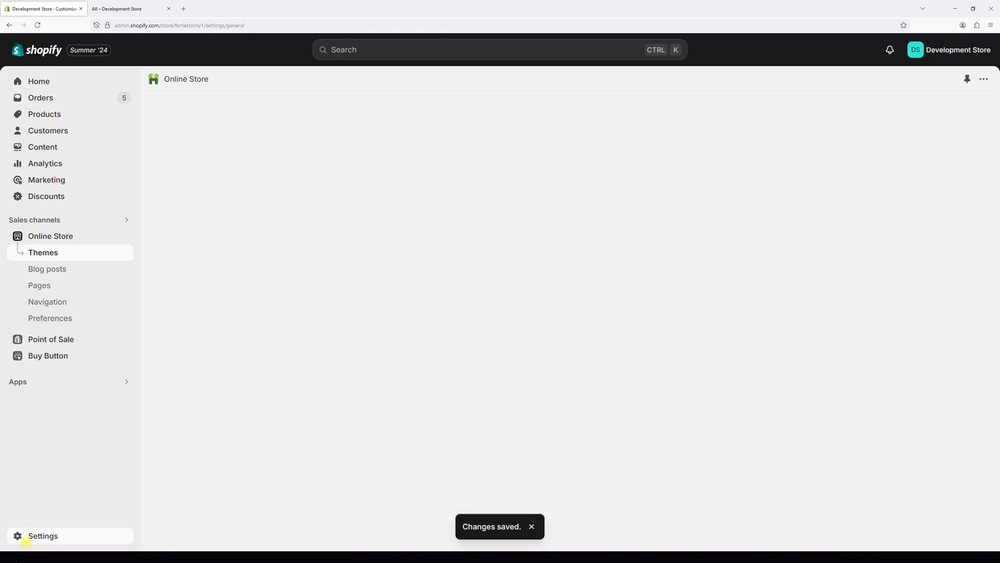
pyautogui.click(43, 536)
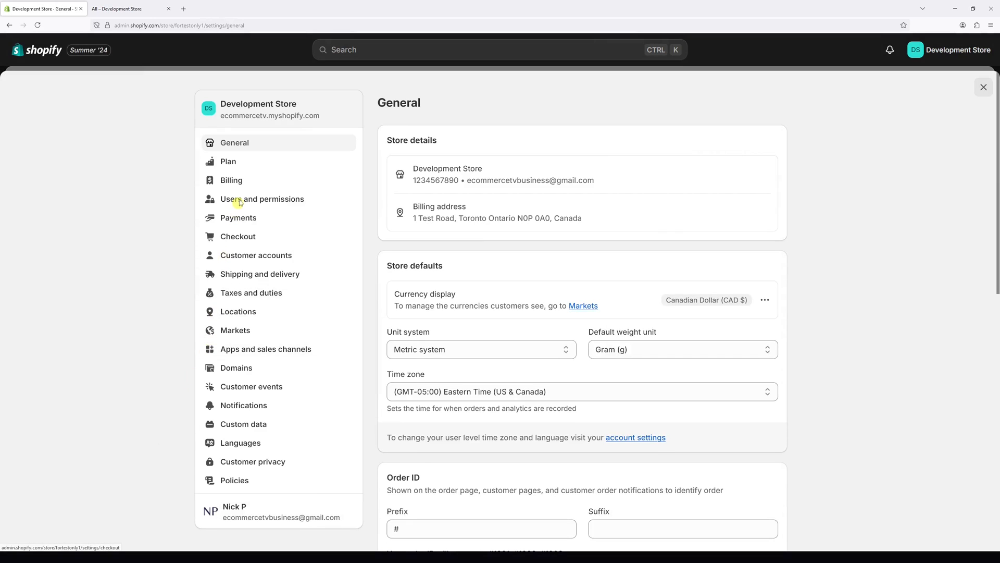
# Go to Payments settings and manage the Shopify Payments provider
pyautogui.click(237, 218)
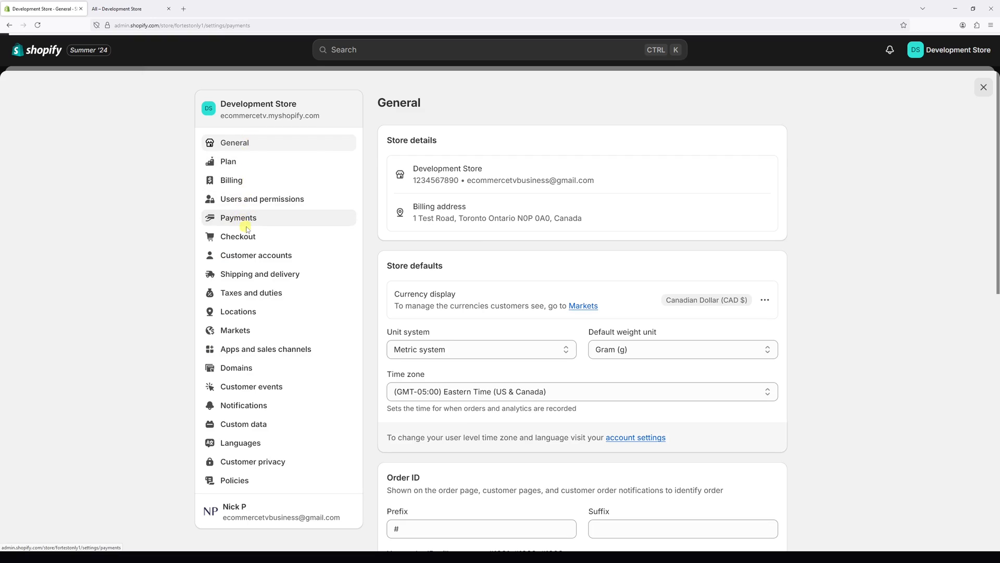
pyautogui.click(238, 216)
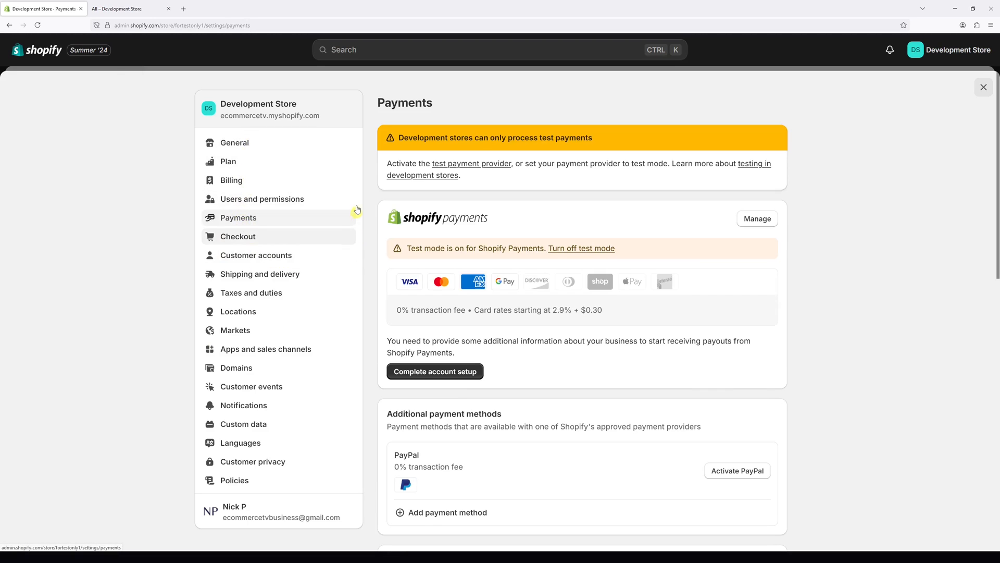
pyautogui.moveTo(788, 230)
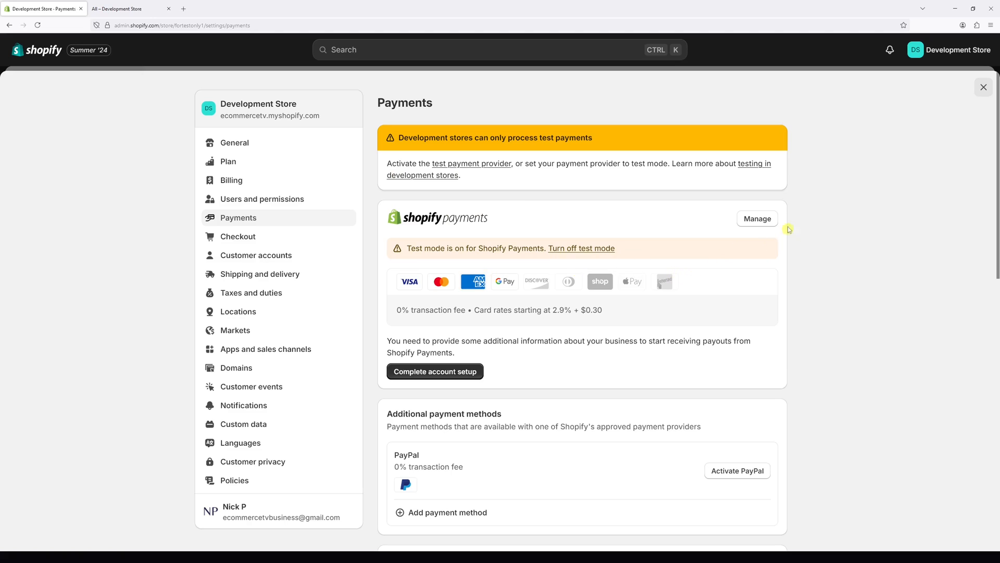
pyautogui.click(757, 218)
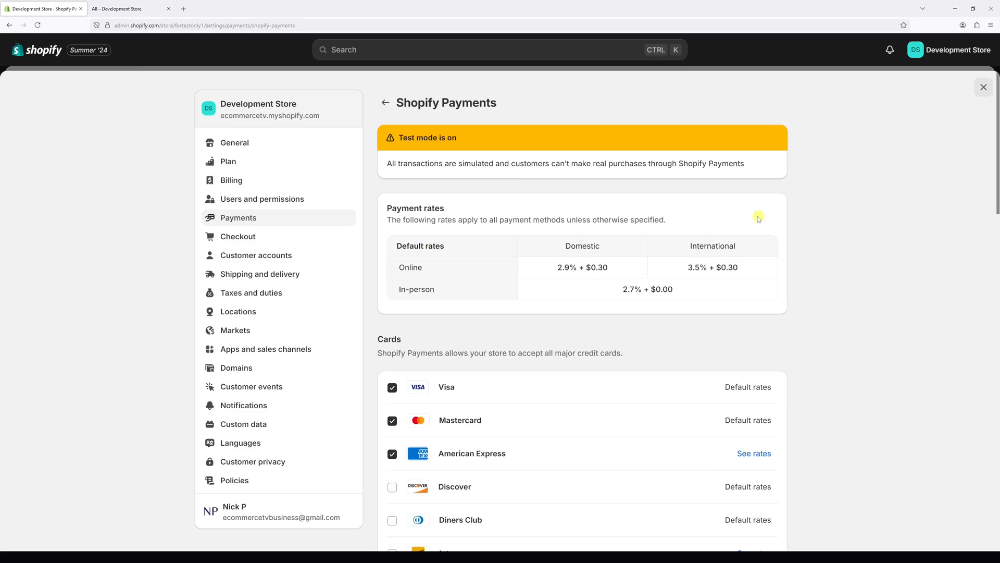
# Enable Shop Pay and Apple Pay wallets in Shopify Payments and save the changes
pyautogui.scroll(-3)
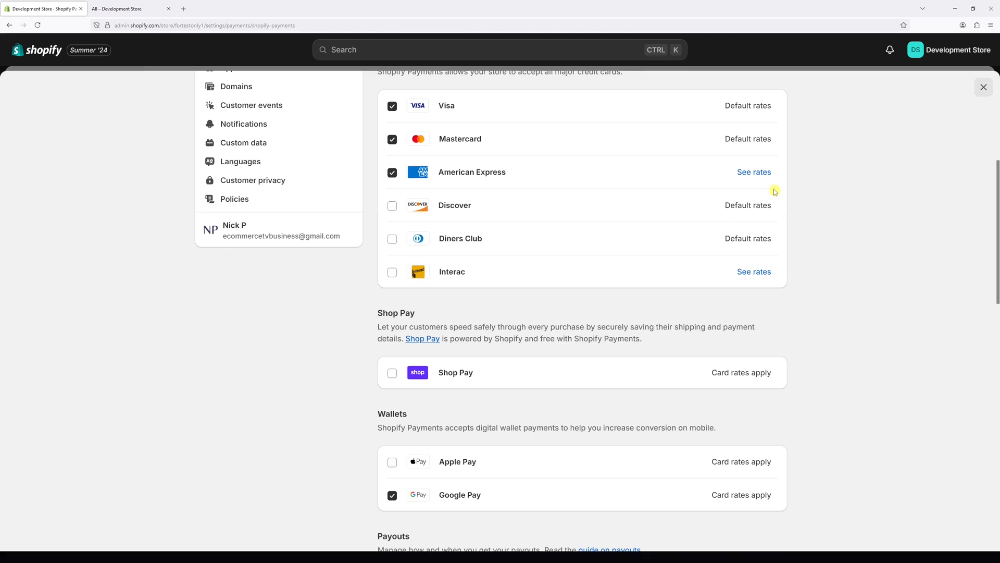
pyautogui.scroll(-3)
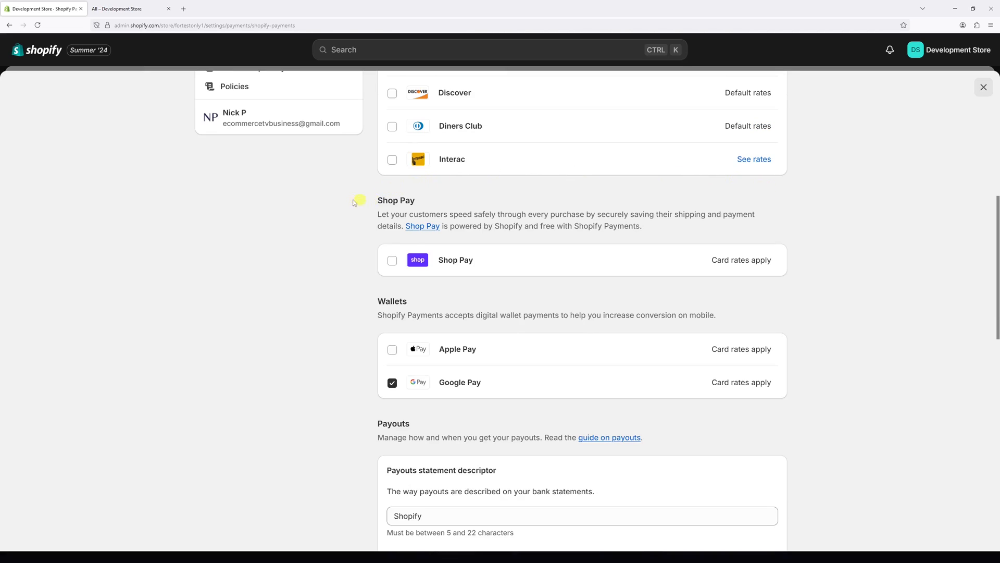
pyautogui.click(392, 260)
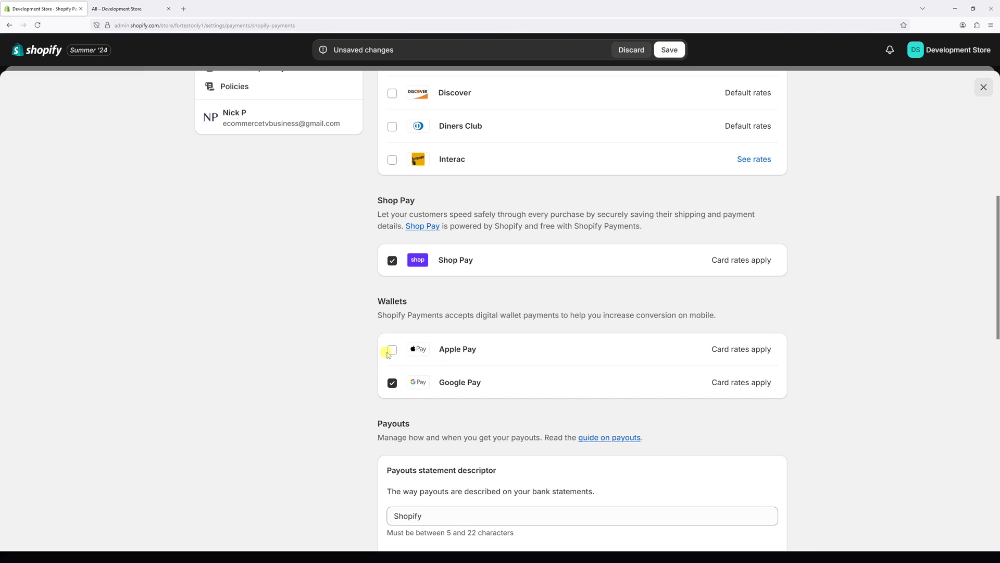
pyautogui.click(393, 349)
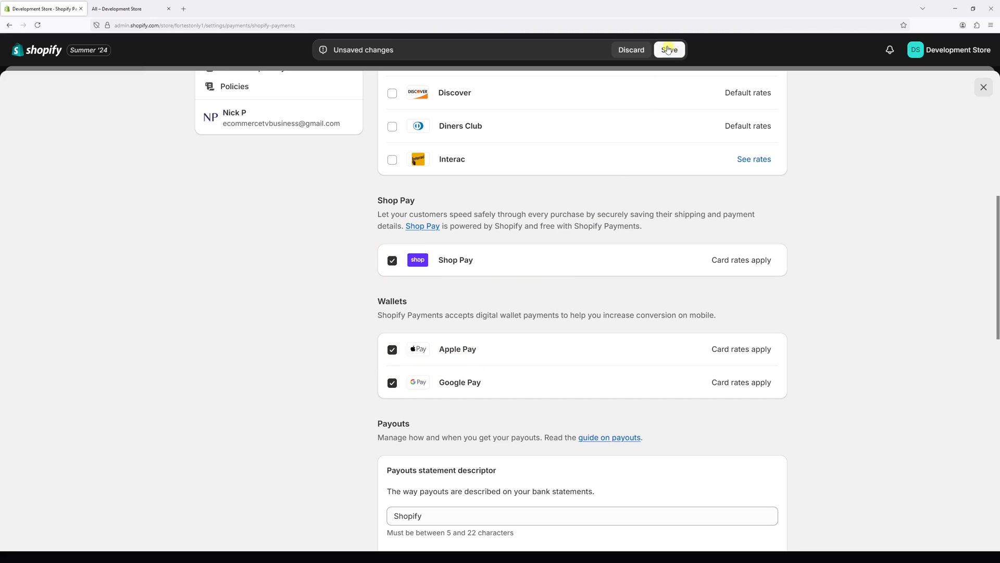
pyautogui.click(668, 50)
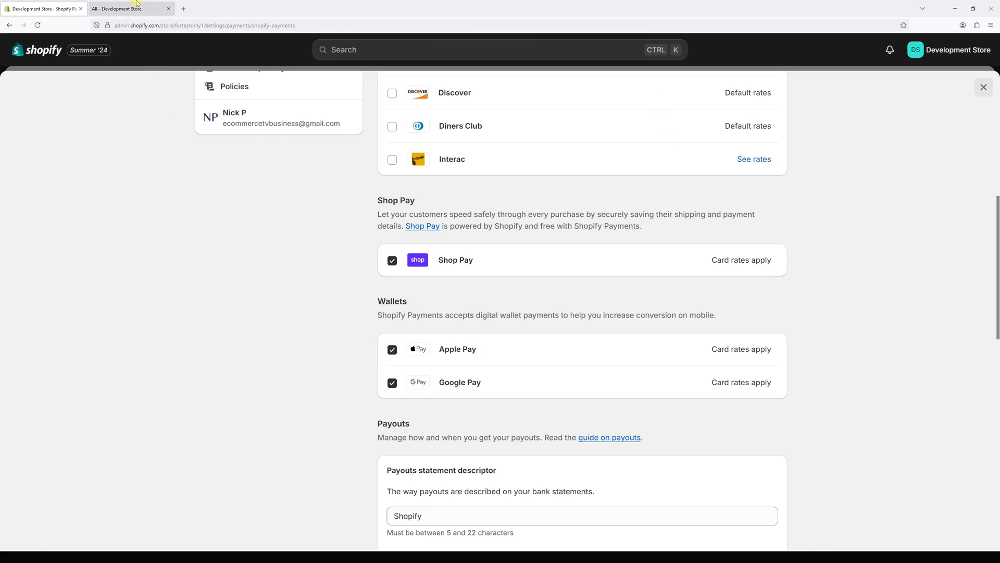
# View the Vanilla candle product page on the storefront catalog
pyautogui.click(131, 9)
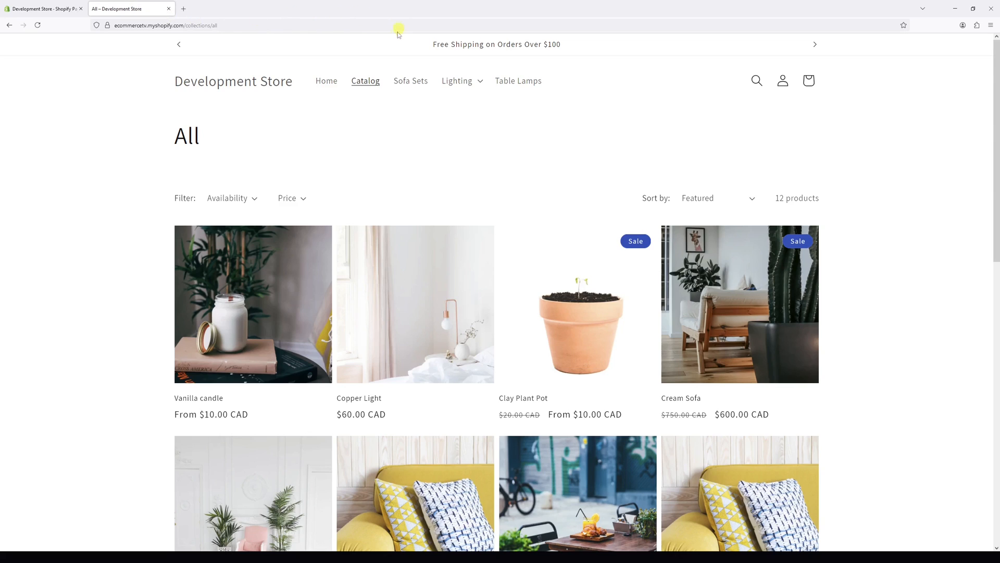
pyautogui.click(252, 303)
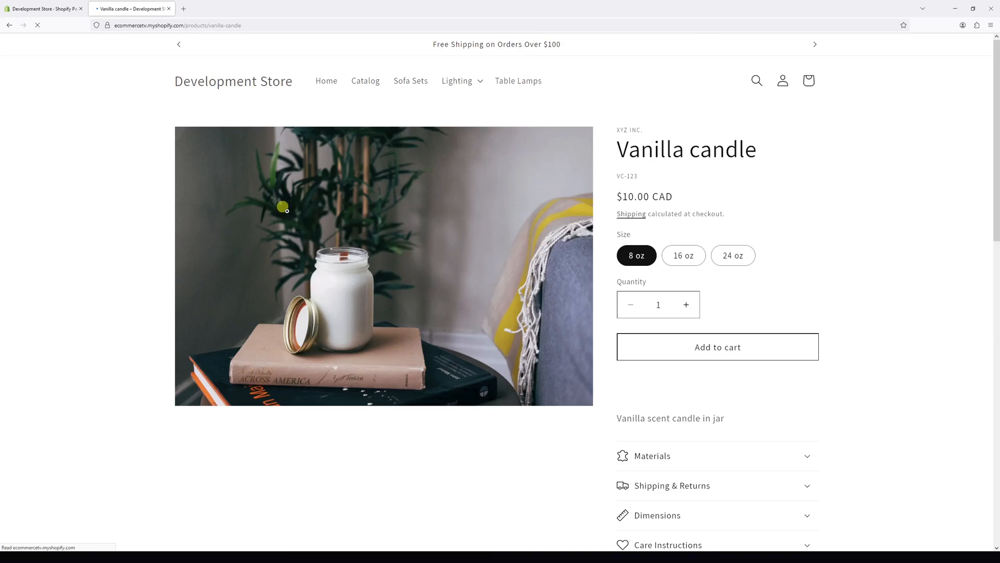